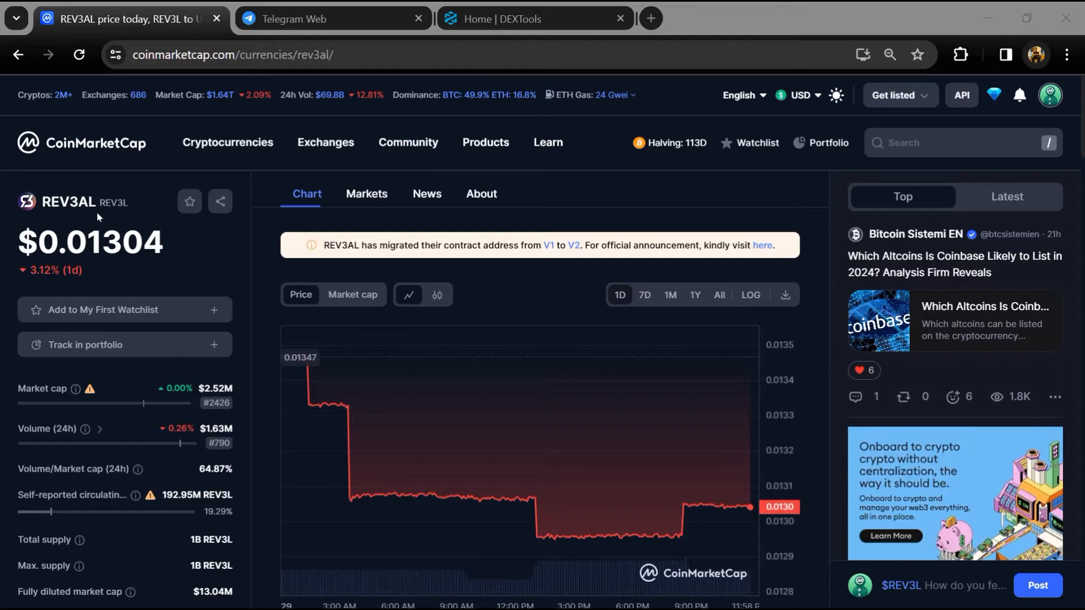
Review REV3AL's supply figures, socials and 3.8 rating, then begin a community post on $REV3L
{"action": "double_click", "coordinate": [69, 203]}
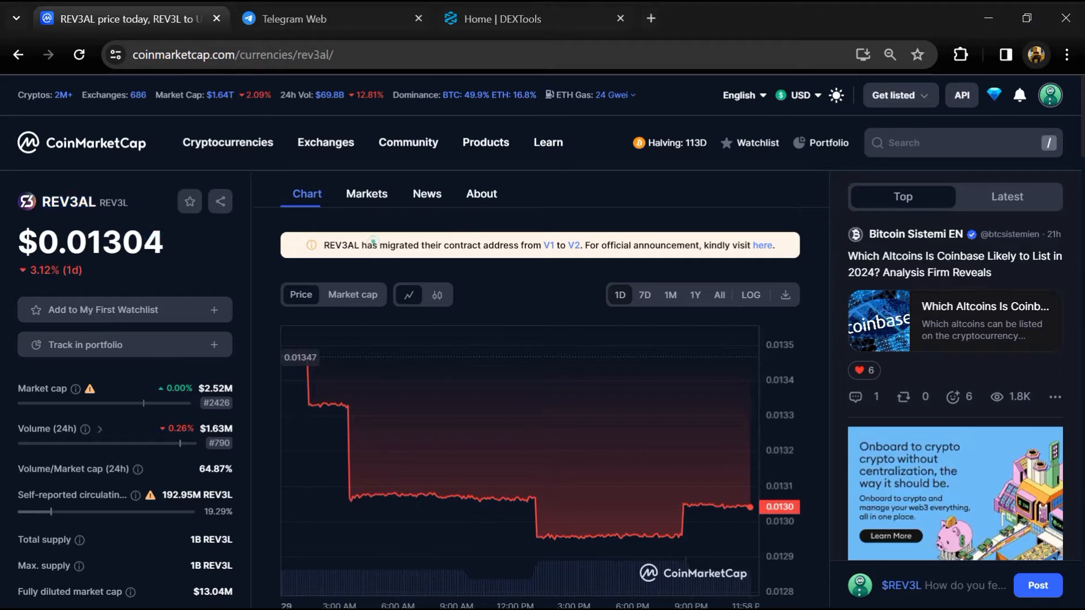
{"action": "left_click", "coordinate": [242, 247]}
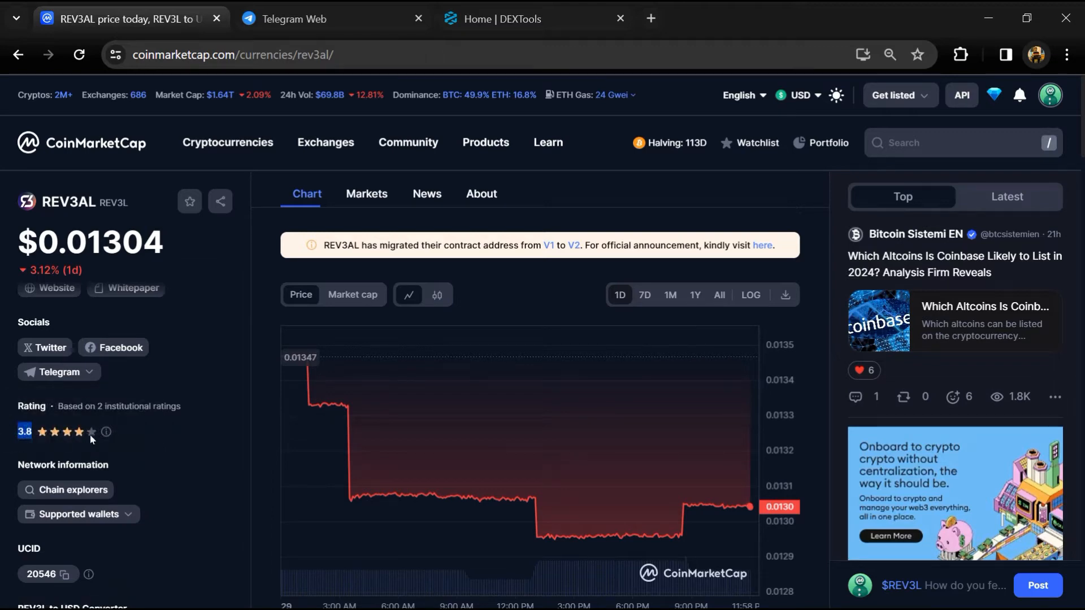
{"action": "left_click", "coordinate": [204, 397]}
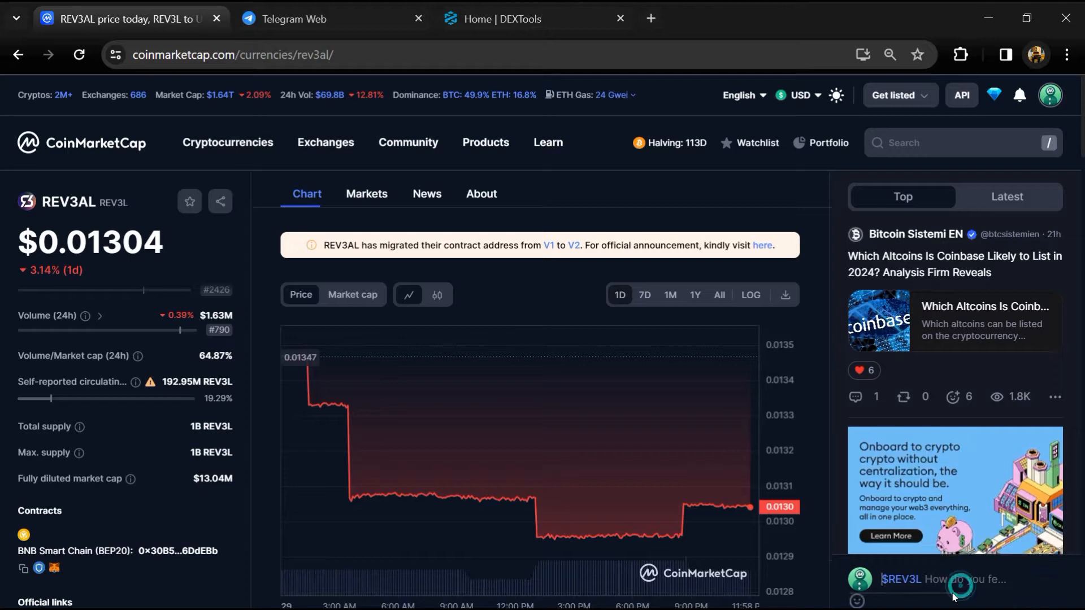
Draft the comment 'I'm bearish on $REV3L' and switch the community feed to Latest posts
{"action": "type", "text": "I'm bearish on $REV3L"}
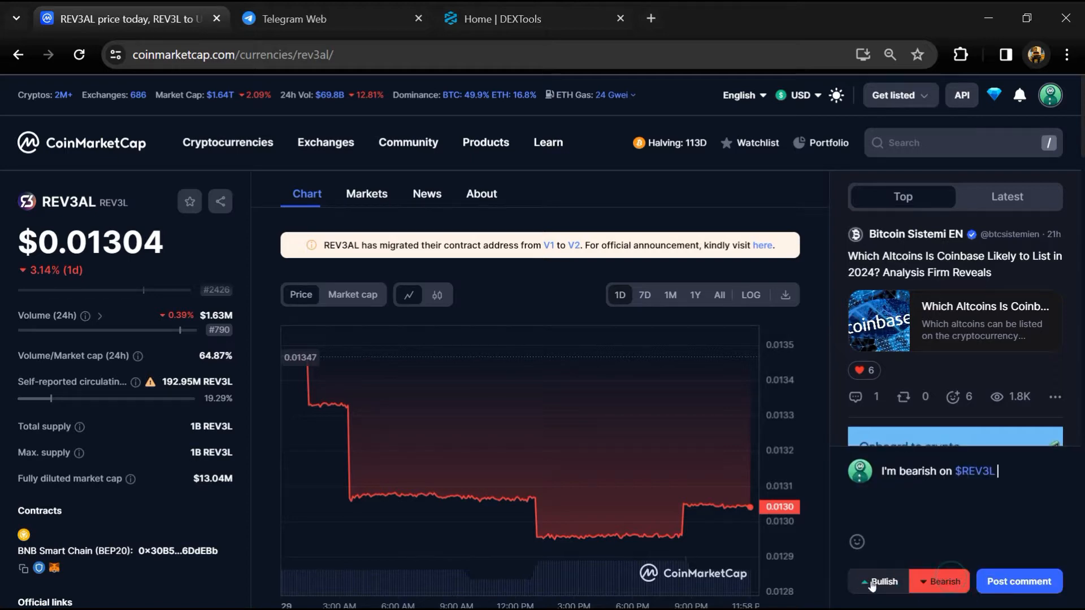
{"action": "left_click", "coordinate": [939, 581]}
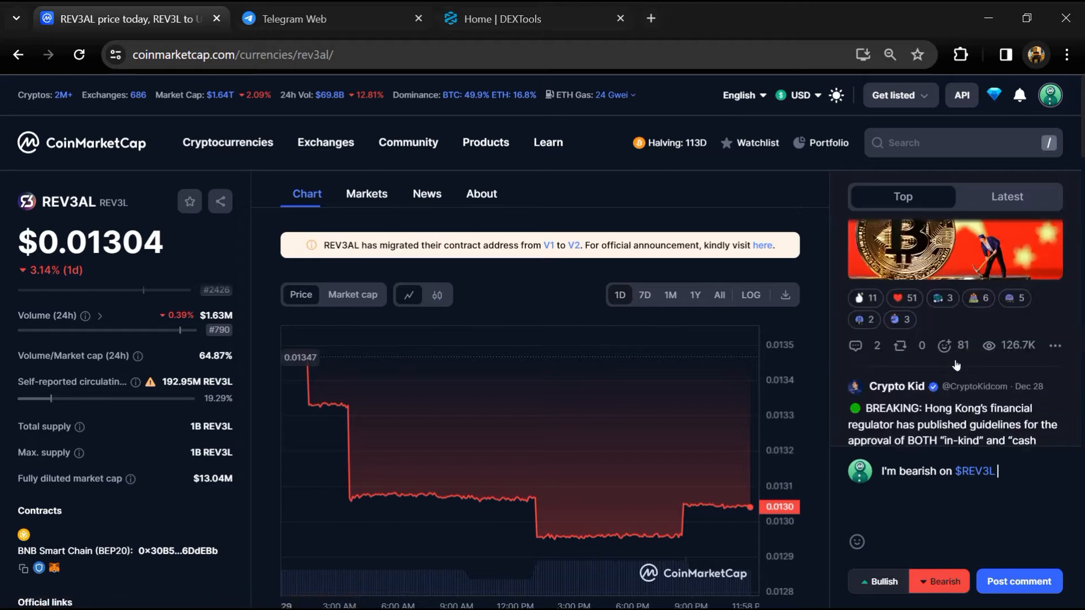
{"action": "left_click", "coordinate": [1006, 196]}
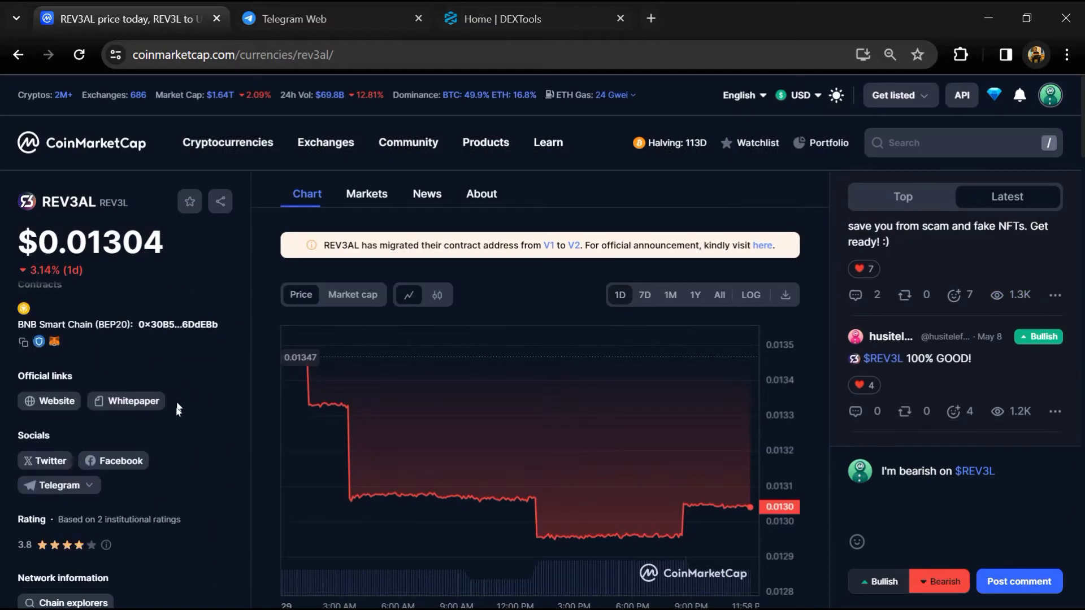
Follow the token's t.me/rev3altechnology Telegram link from the Socials dropdown
{"action": "left_click", "coordinate": [60, 485]}
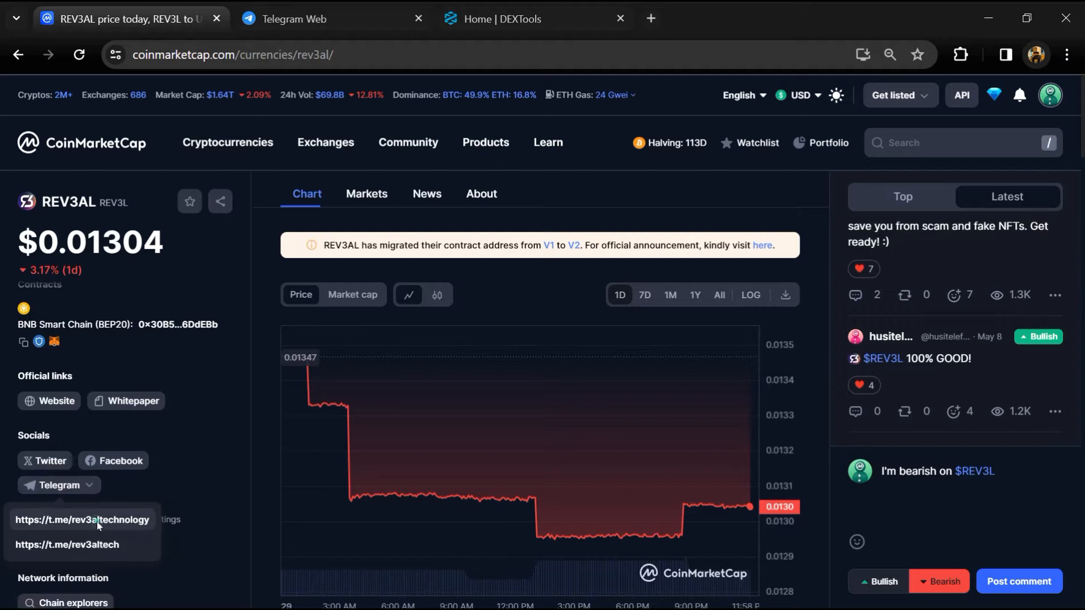
{"action": "left_click", "coordinate": [82, 520]}
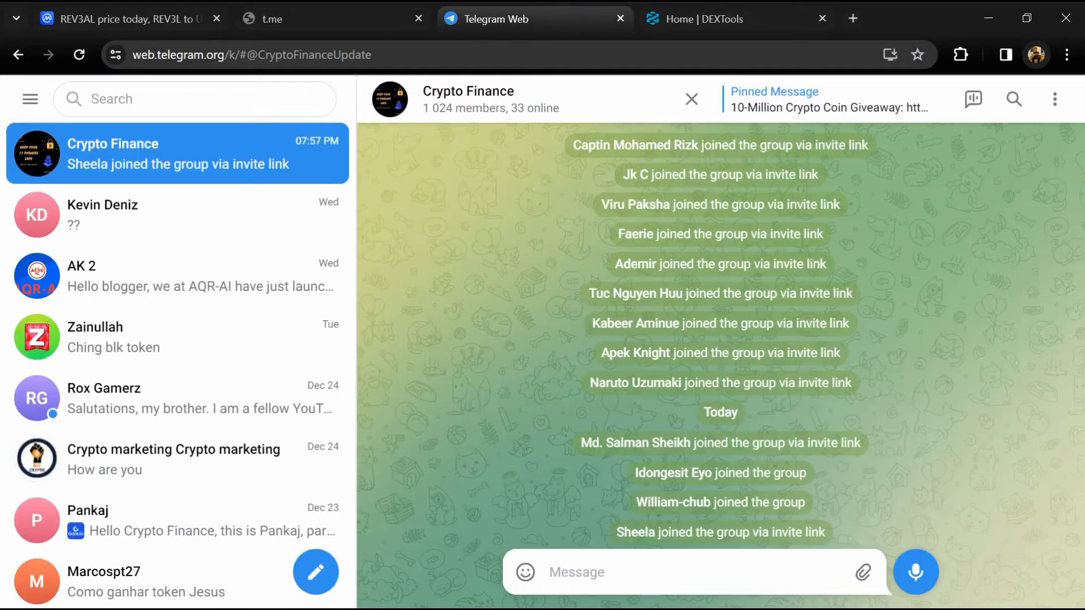
Find the REV3ALTECH group (9,518 members) and search its messages for 'scam', browsing the matches
{"action": "type", "text": "rev3altechnology"}
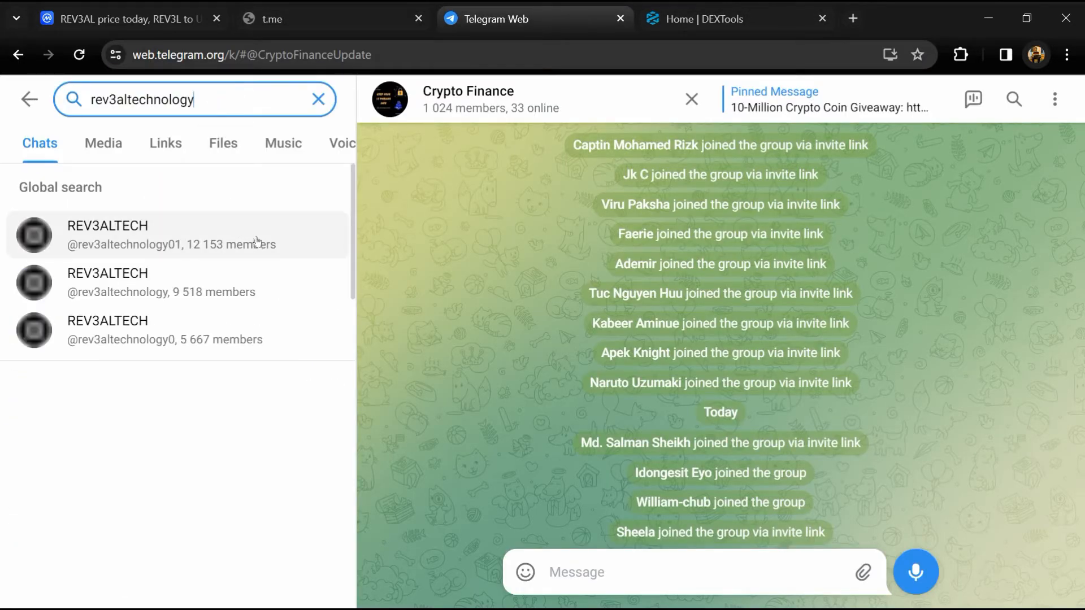
{"action": "left_click", "coordinate": [108, 234]}
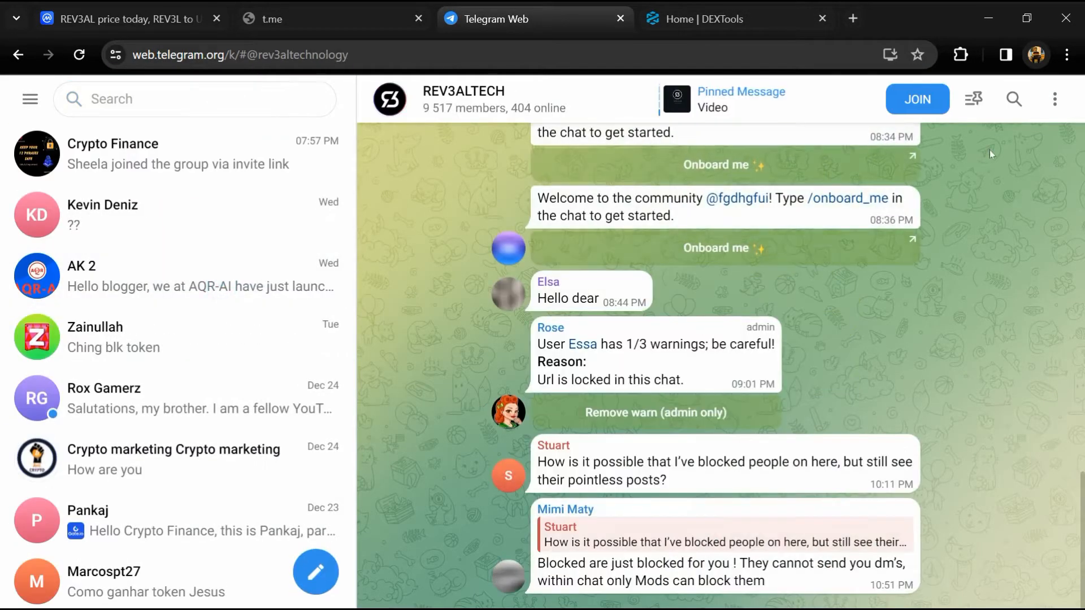
{"action": "left_click", "coordinate": [1014, 99]}
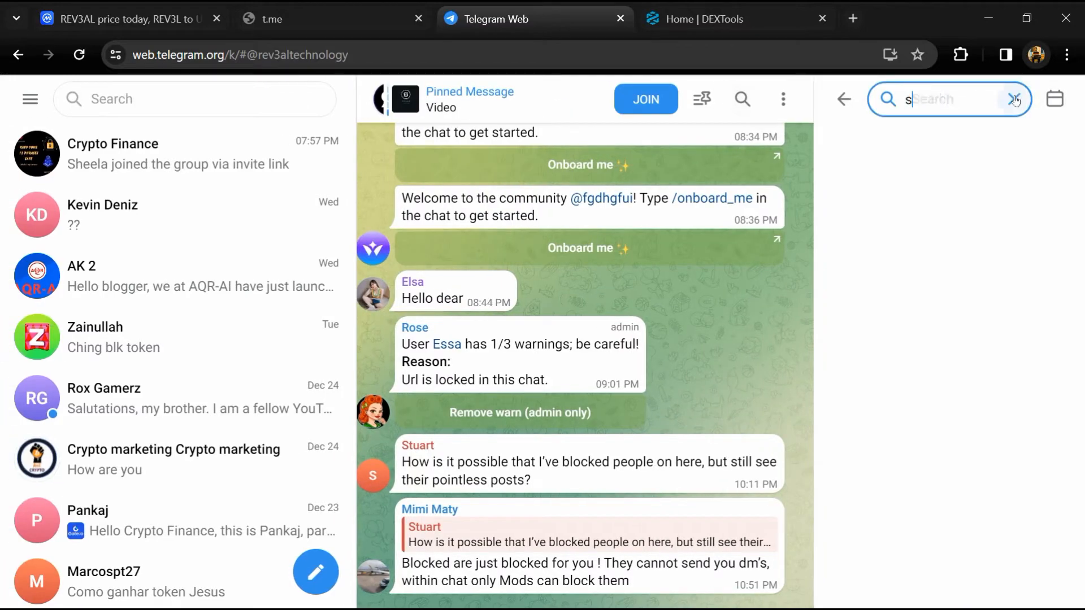
{"action": "type", "text": "cam"}
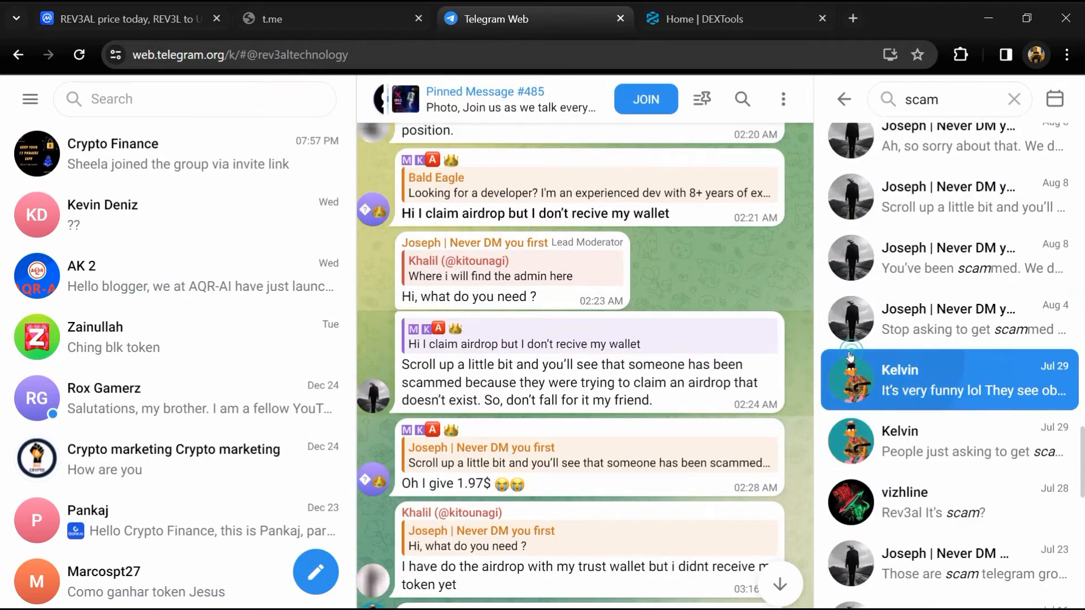
{"action": "scroll", "scroll_direction": "down", "scroll_amount": 3}
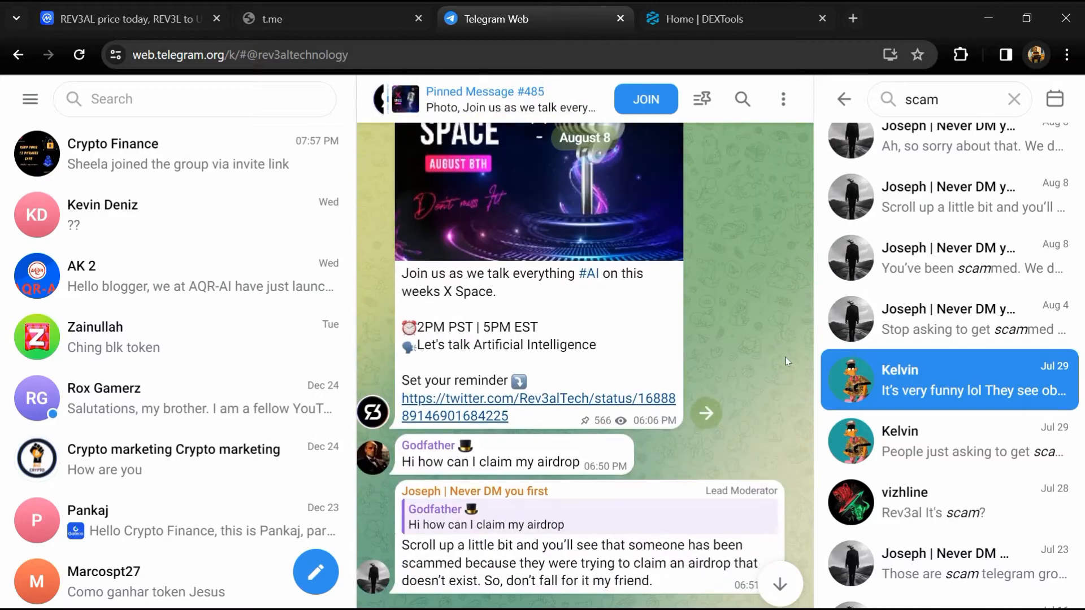
{"action": "scroll", "scroll_direction": "down", "scroll_amount": 3}
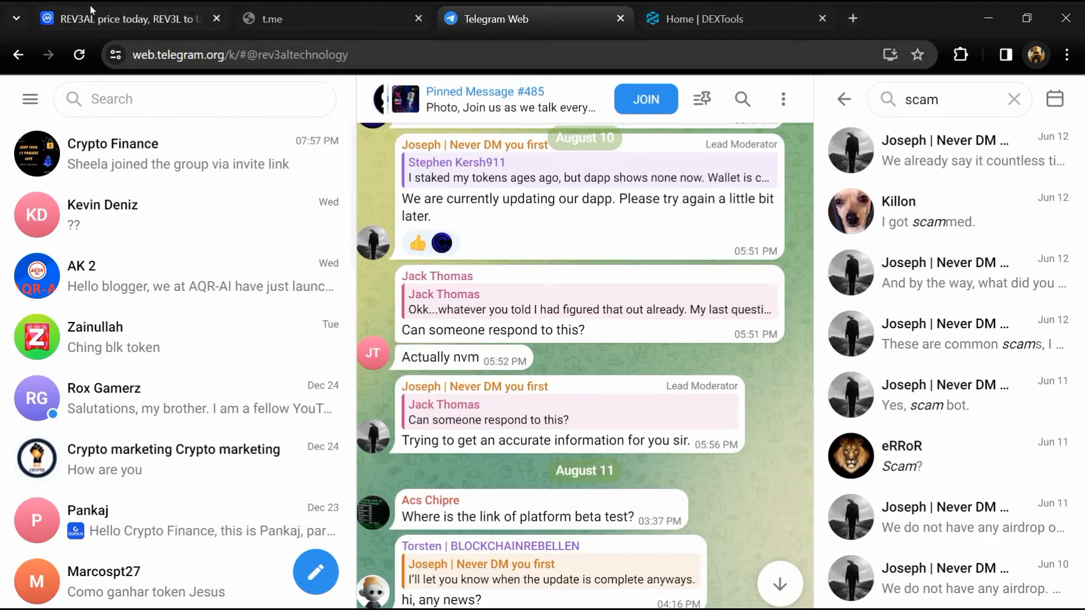
Copy REV3AL's BNB Smart Chain contract address from CoinMarketCap and move over to DEXTools
{"action": "left_click", "coordinate": [125, 19]}
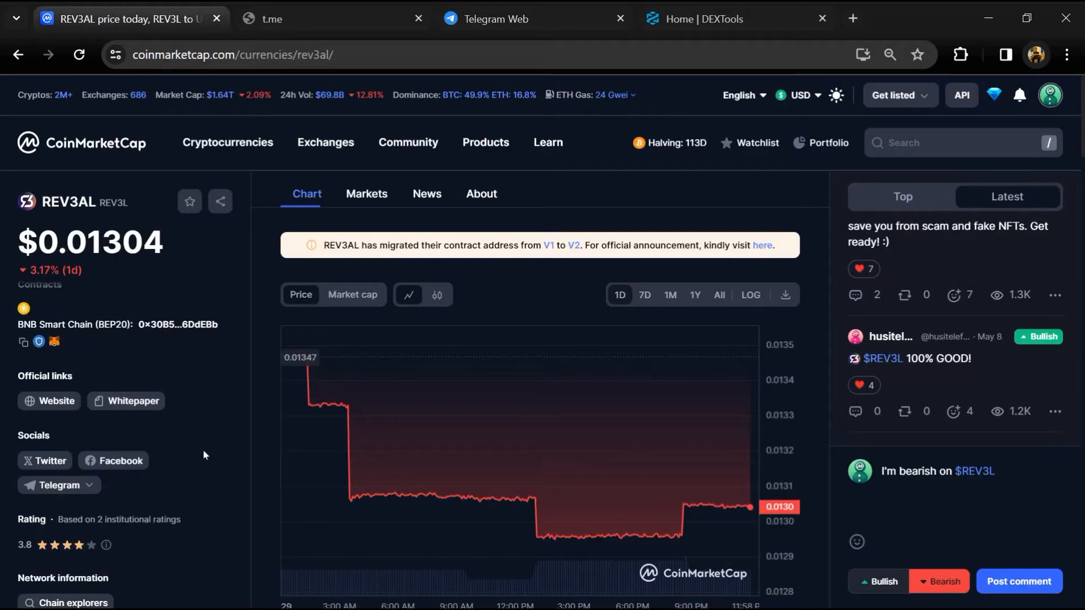
{"action": "left_click", "coordinate": [23, 341]}
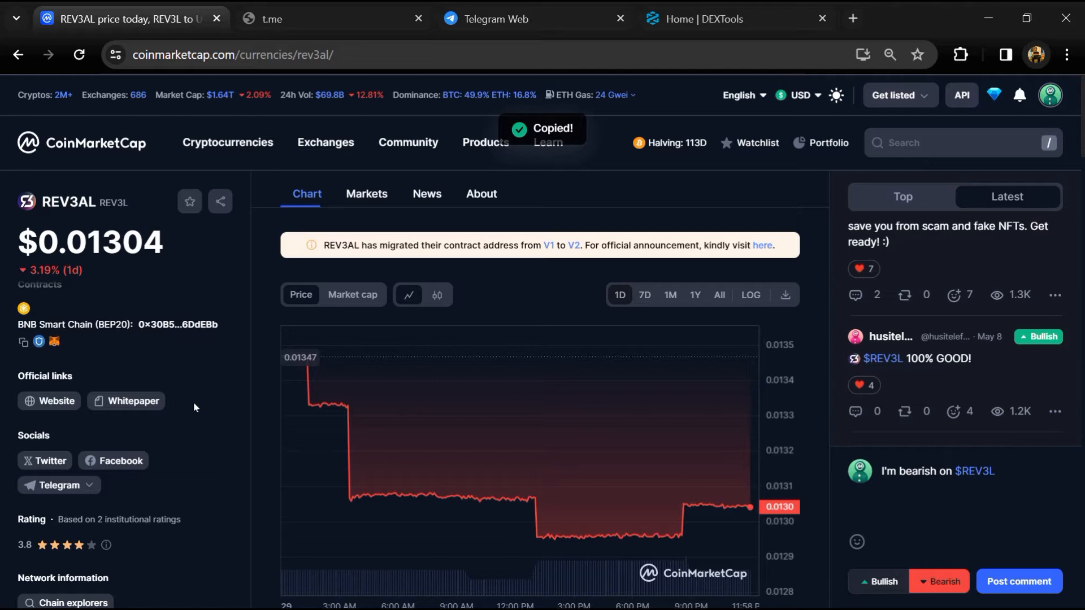
{"action": "left_click", "coordinate": [705, 19]}
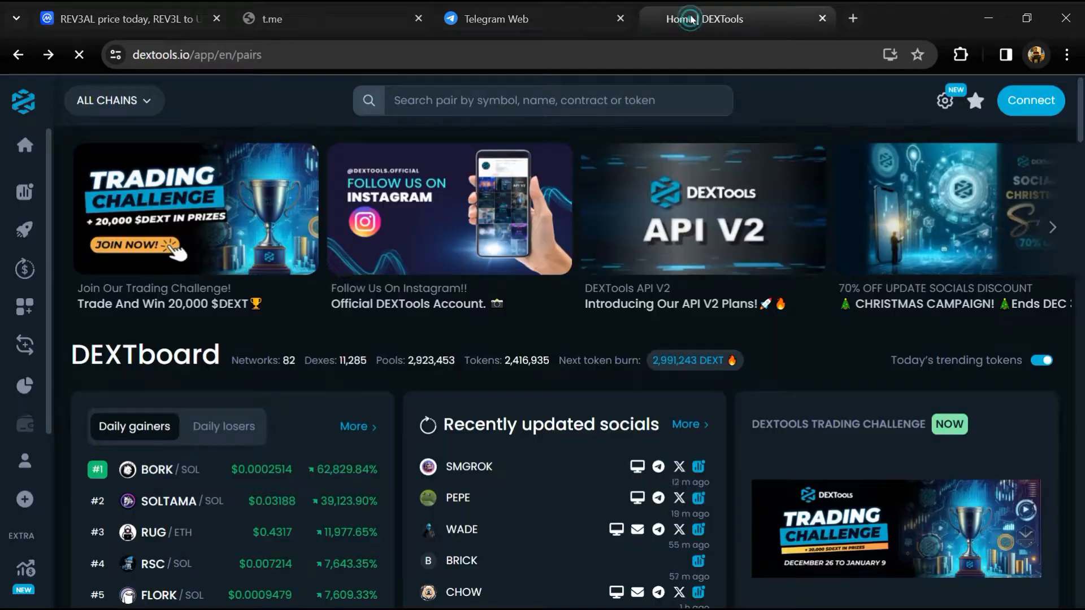
Search DEXTools with the pasted contract address and bring up the REV3L/BUSD pair details
{"action": "left_click", "coordinate": [540, 101]}
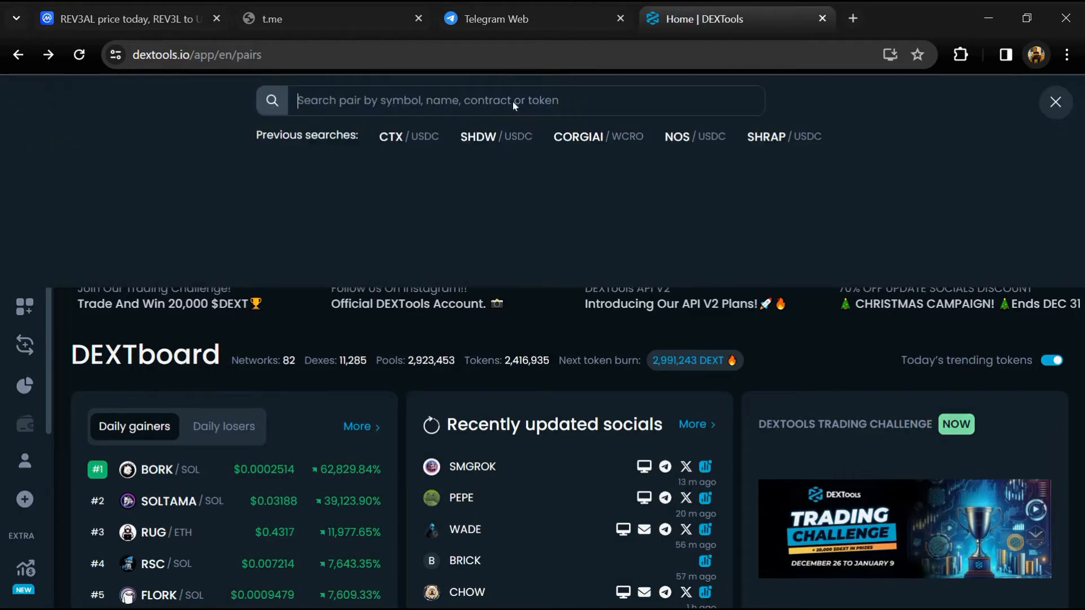
{"action": "right_click", "coordinate": [515, 101]}
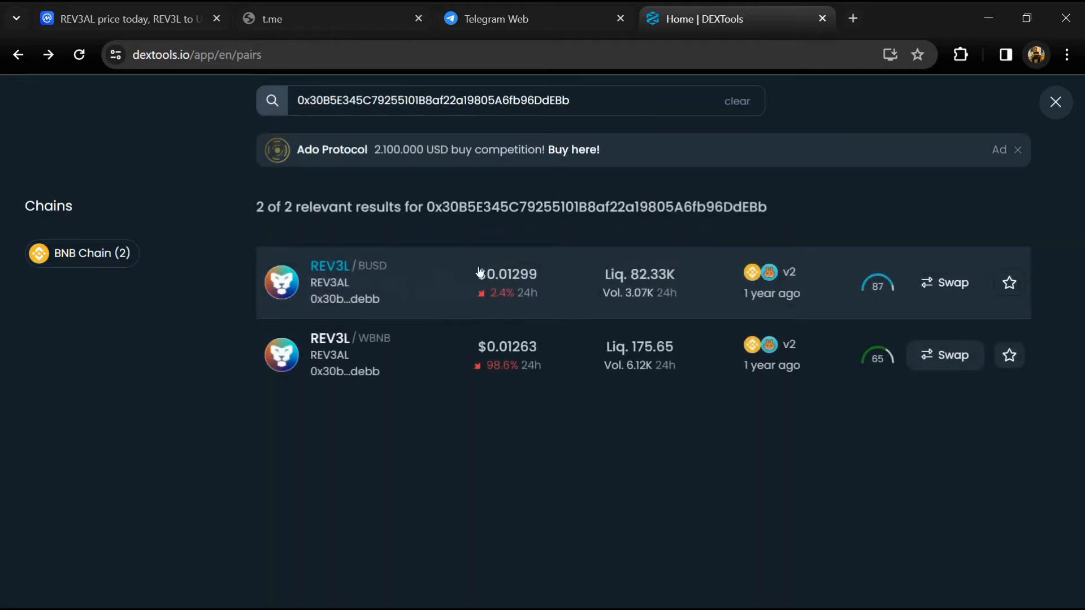
{"action": "left_click", "coordinate": [349, 283]}
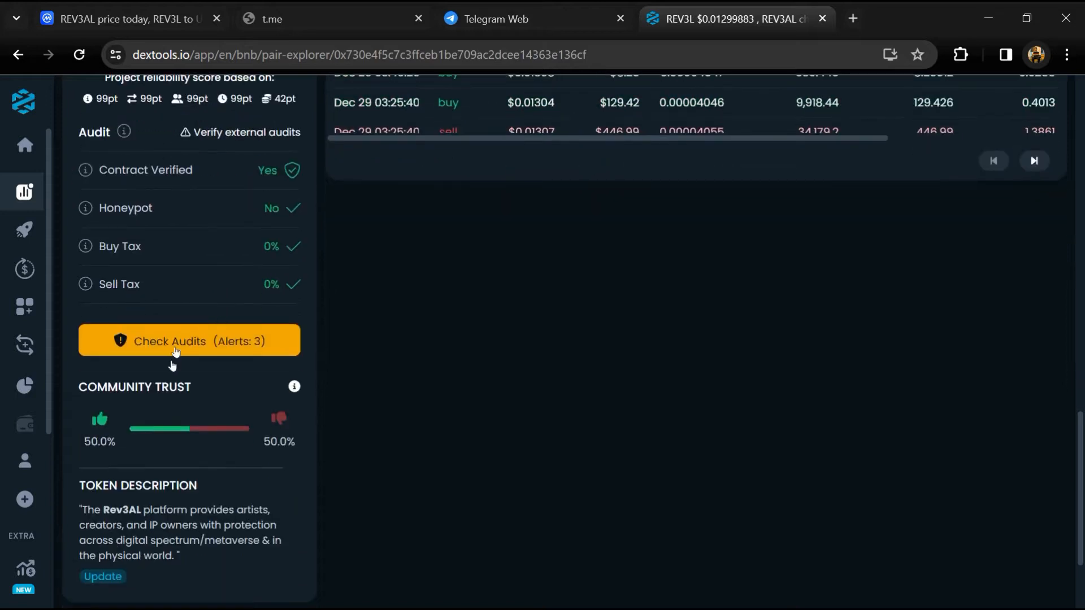
{"action": "double_click", "coordinate": [97, 442]}
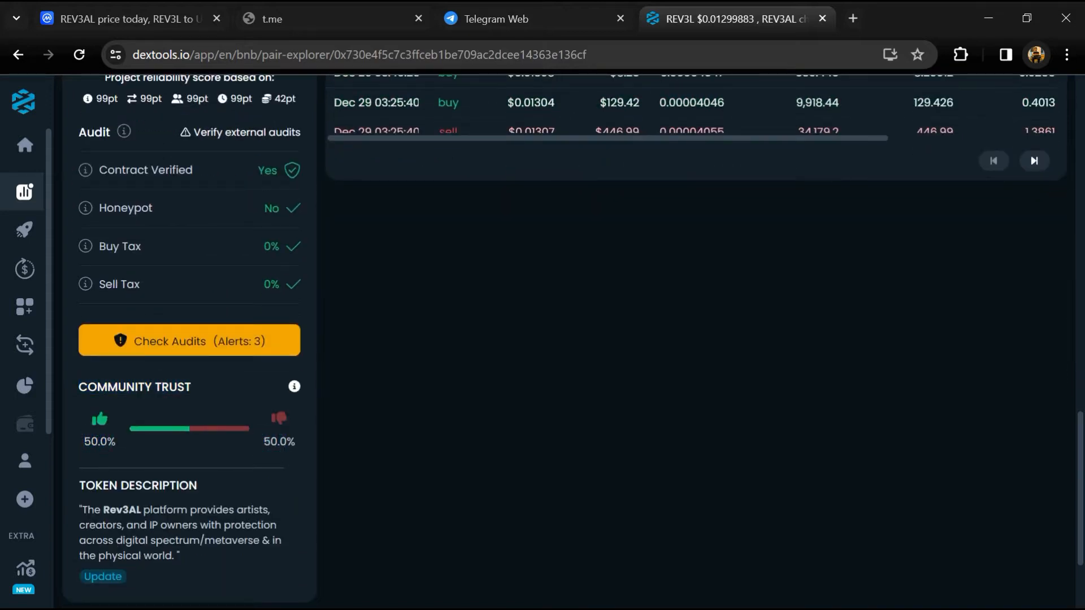
Review the audit scan's 3 alerts including GoPlus blacklisting flags, then browse the trade history
{"action": "left_click", "coordinate": [189, 341]}
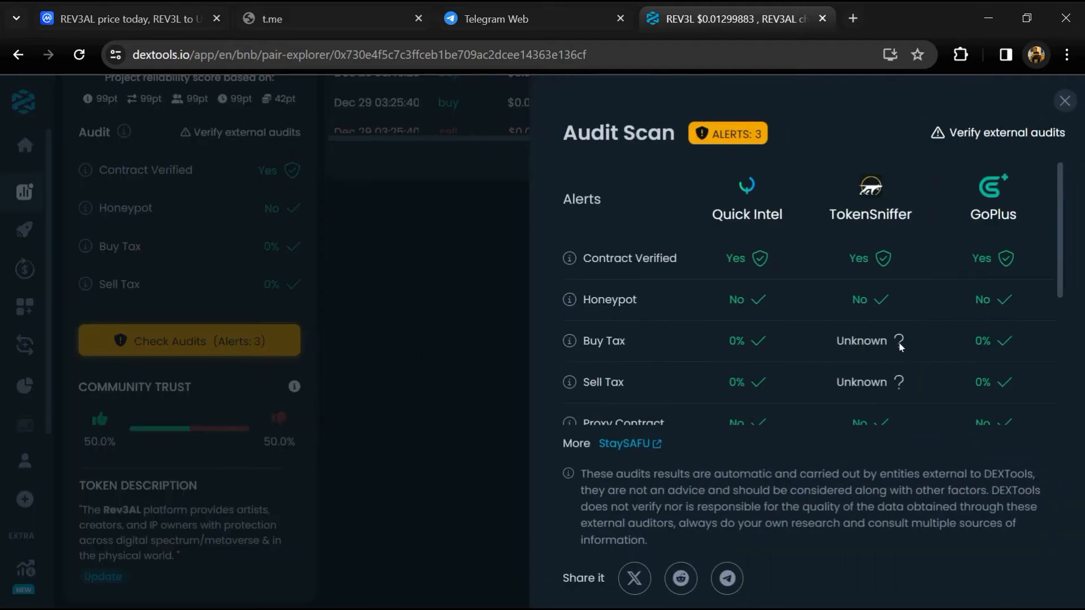
{"action": "scroll", "scroll_direction": "down", "scroll_amount": 3}
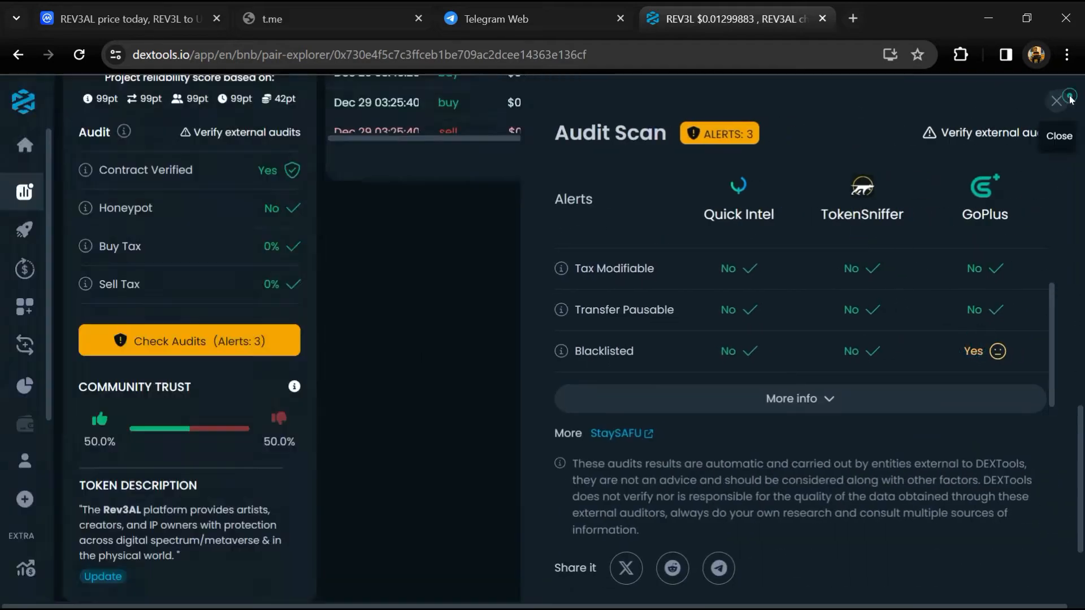
{"action": "left_click", "coordinate": [1055, 100]}
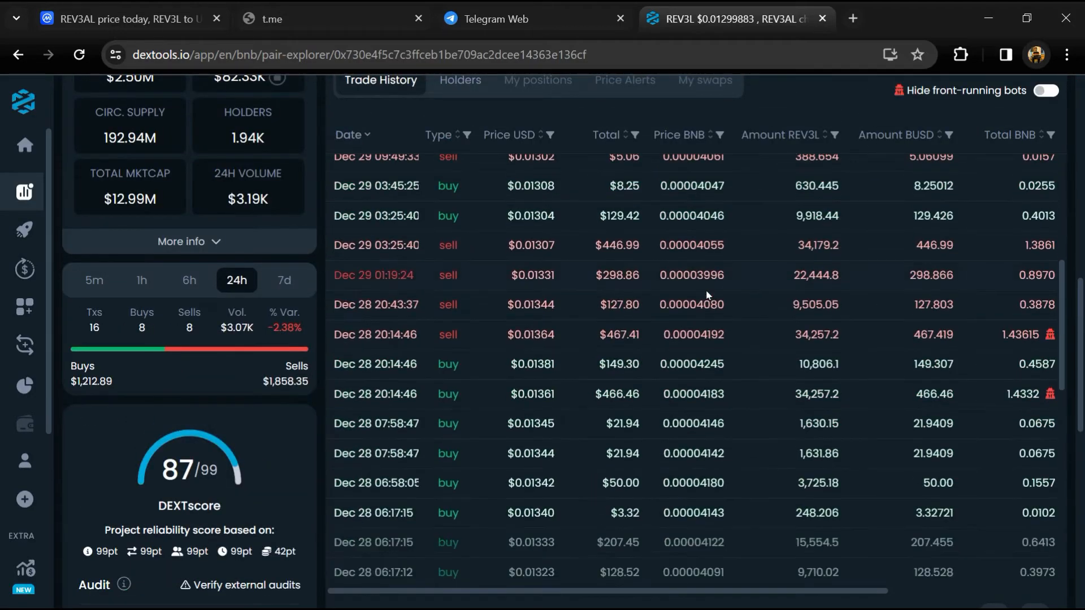
{"action": "scroll", "scroll_direction": "down", "scroll_amount": 3}
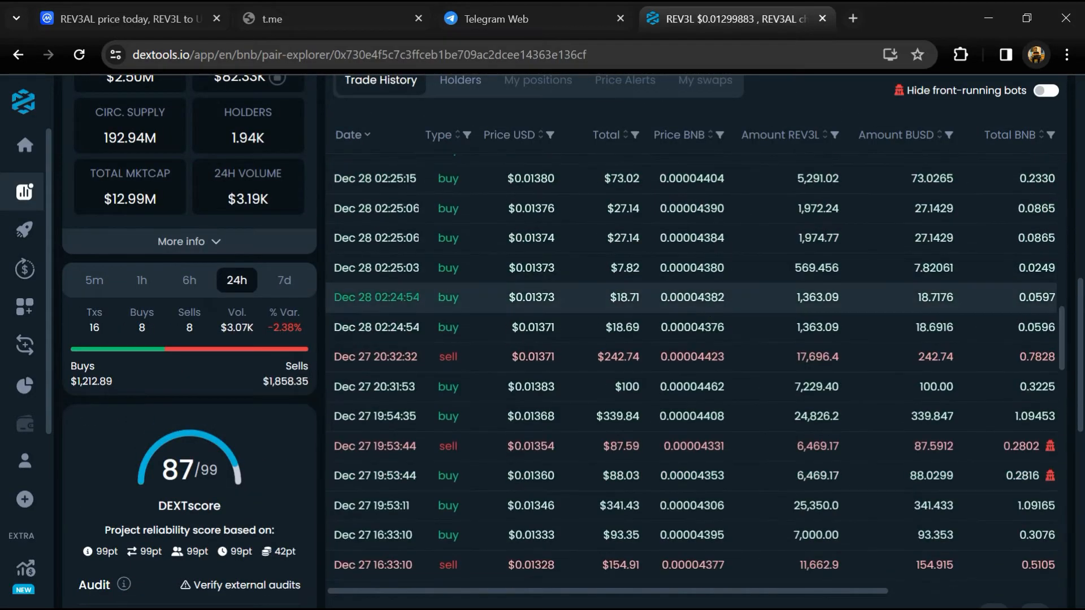
Show REV3AL's Markets list with its four trading pairs on KuCoin, PancakeSwap, CoinW and Coinstore
{"action": "left_click", "coordinate": [124, 19]}
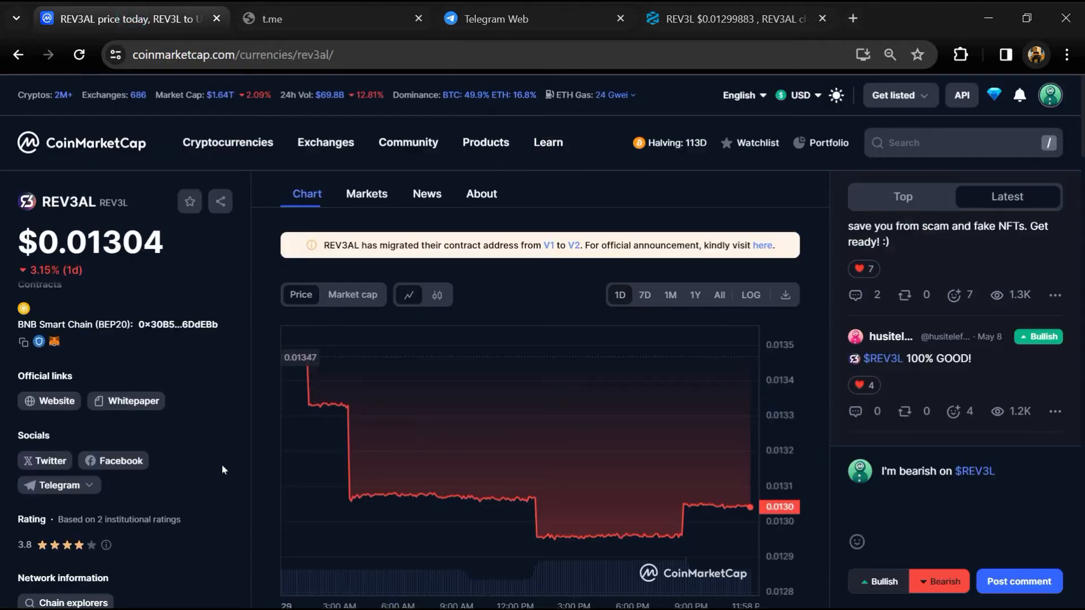
{"action": "mouse_move", "coordinate": [247, 351]}
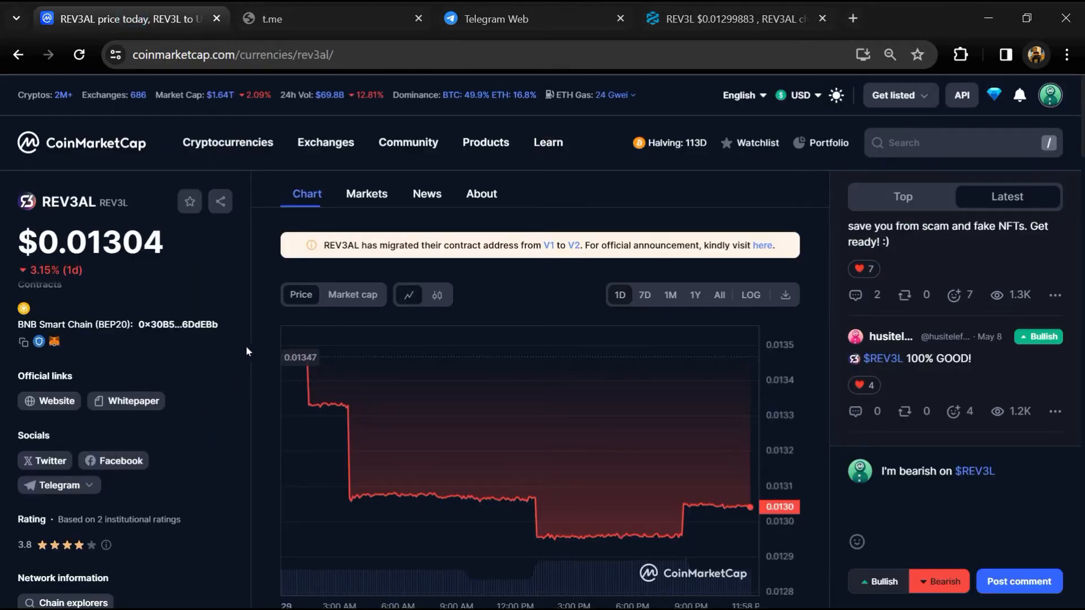
{"action": "left_click", "coordinate": [366, 193]}
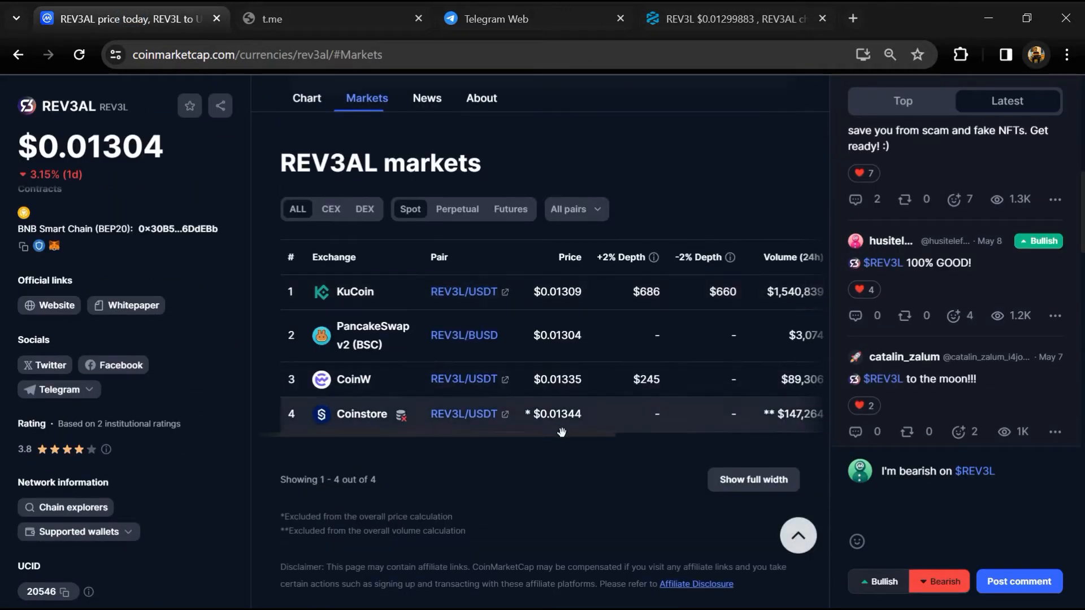
{"action": "mouse_move", "coordinate": [235, 433]}
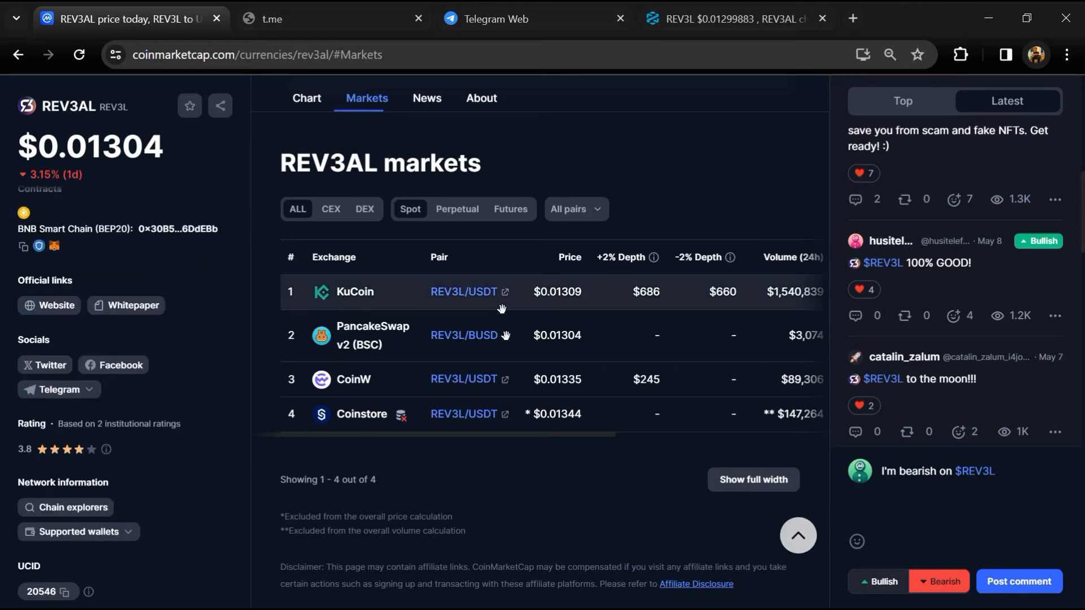
{"action": "mouse_move", "coordinate": [235, 432]}
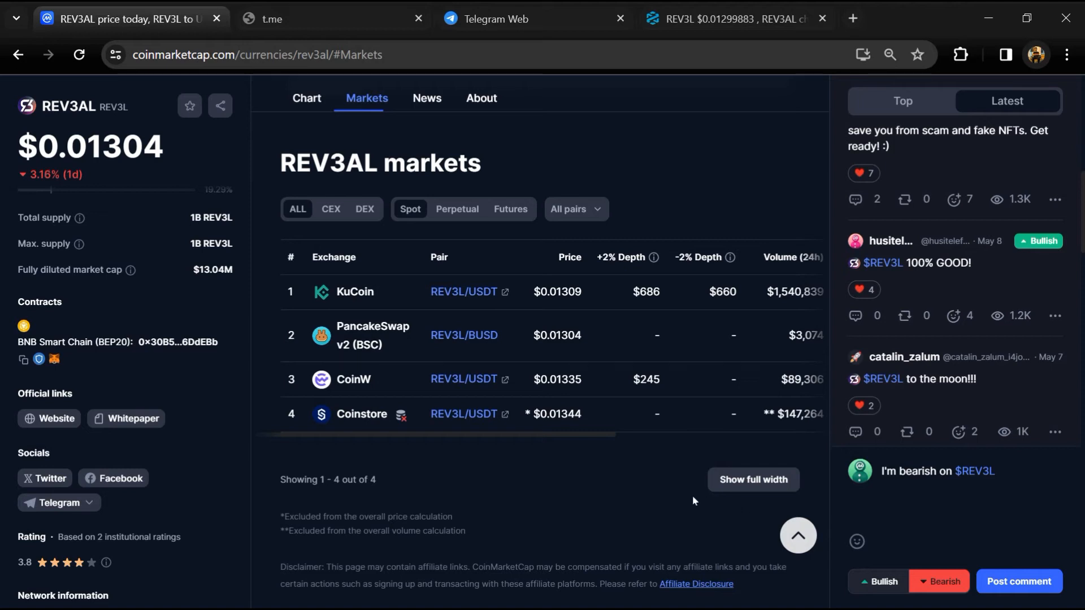
{"action": "mouse_move", "coordinate": [661, 499]}
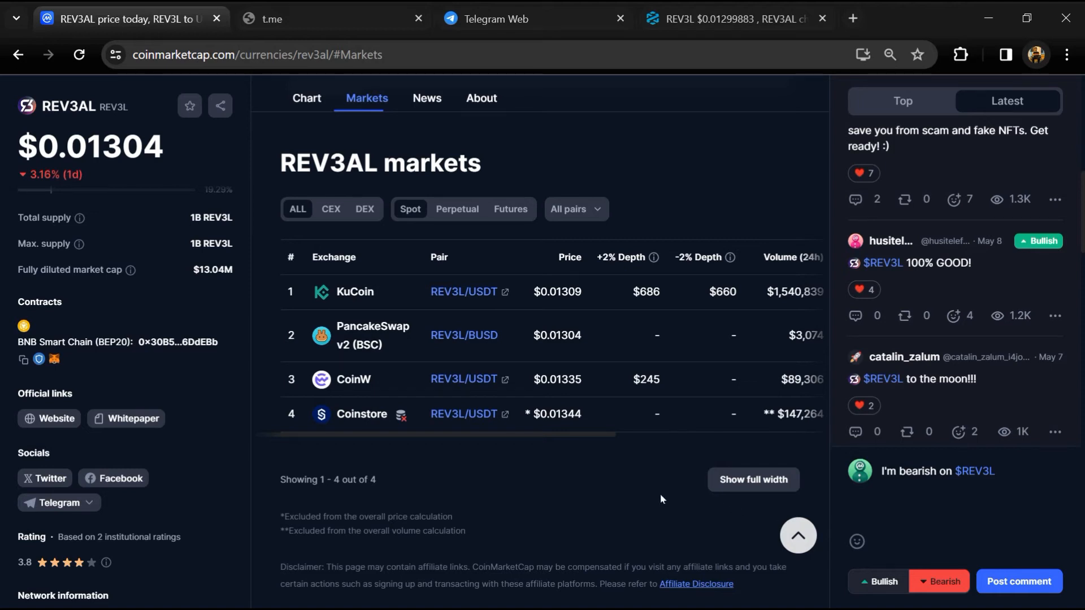
{"action": "mouse_move", "coordinate": [648, 495]}
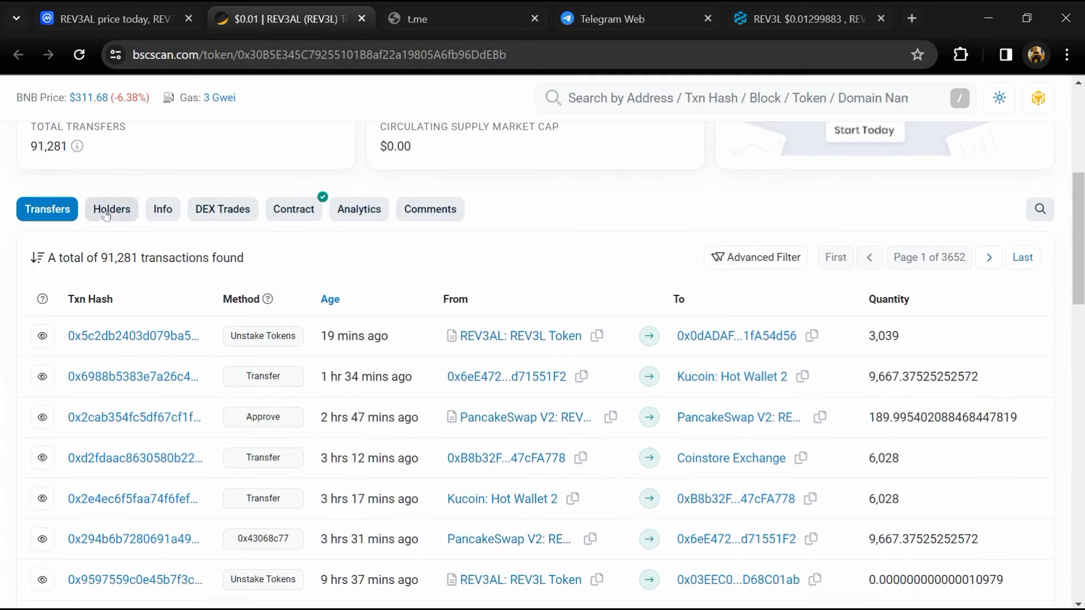
Browse REV3AL's 1,943 holders, noting the top two wallets at 20% each alongside KuCoin and PancakeSwap
{"action": "left_click", "coordinate": [111, 209]}
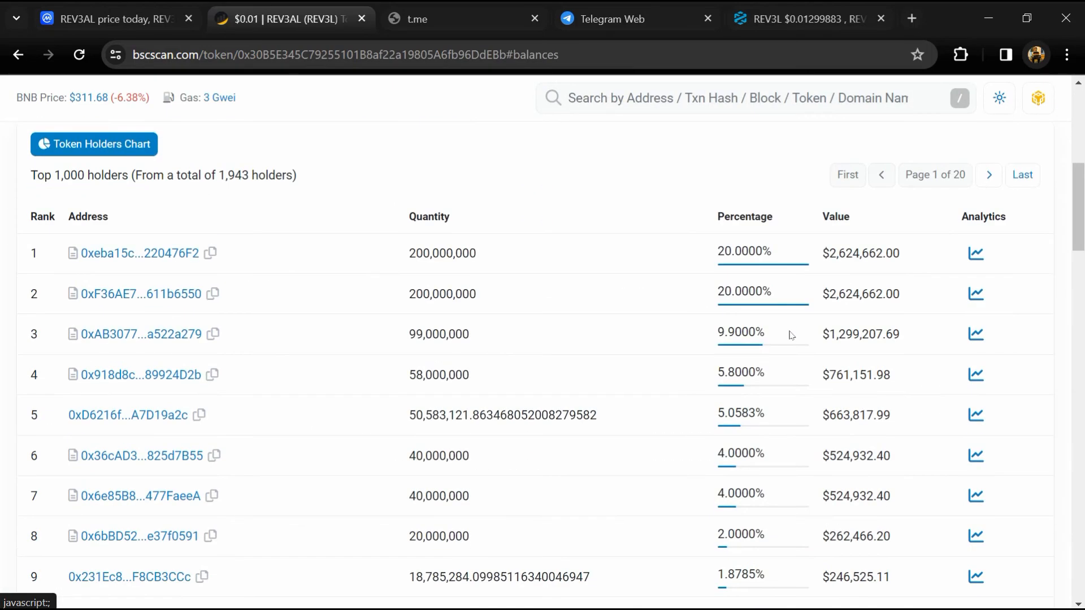
{"action": "scroll", "scroll_direction": "down", "scroll_amount": 3}
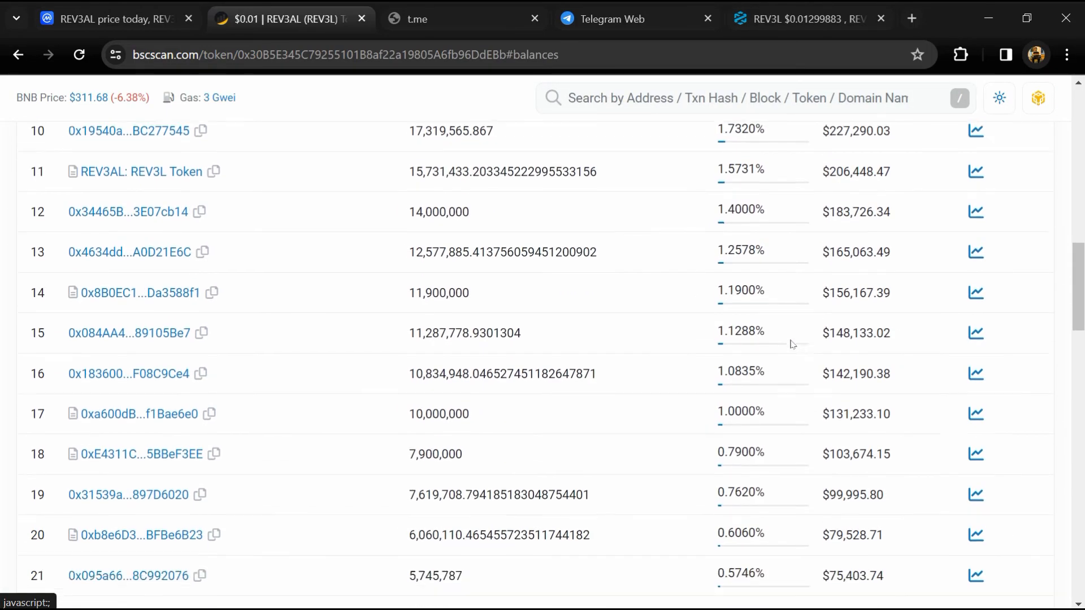
{"action": "scroll", "scroll_direction": "down", "scroll_amount": 3}
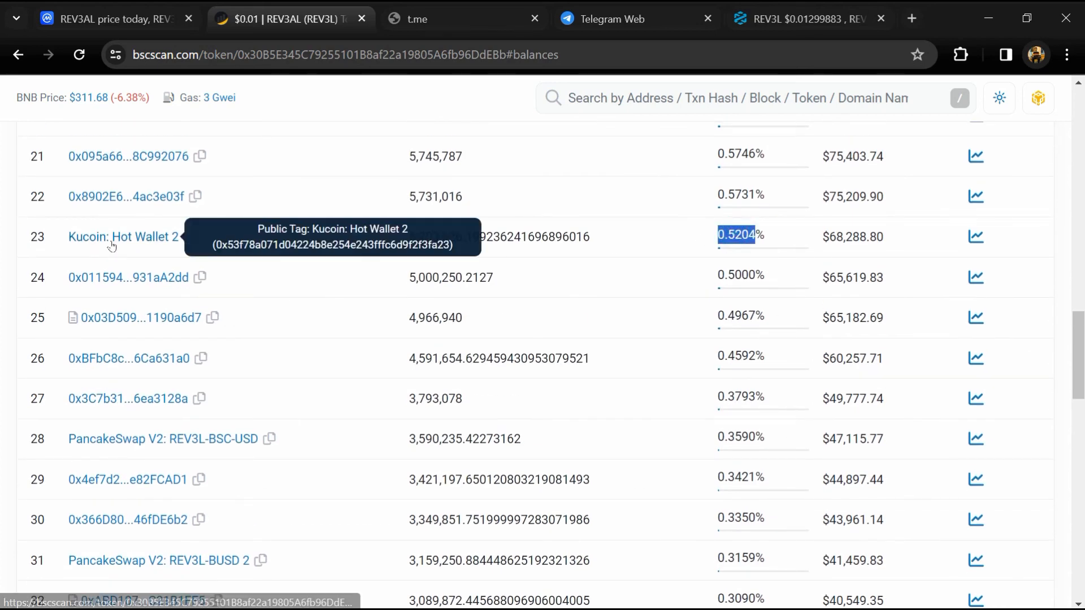
{"action": "scroll", "scroll_direction": "down", "scroll_amount": 3}
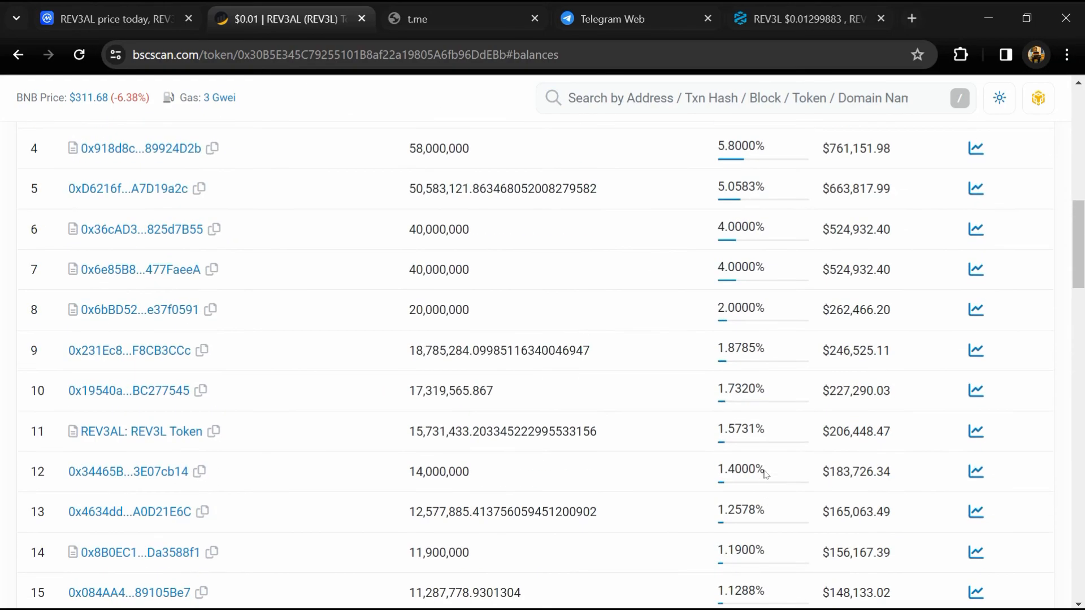
{"action": "scroll", "scroll_direction": "up", "scroll_amount": 3}
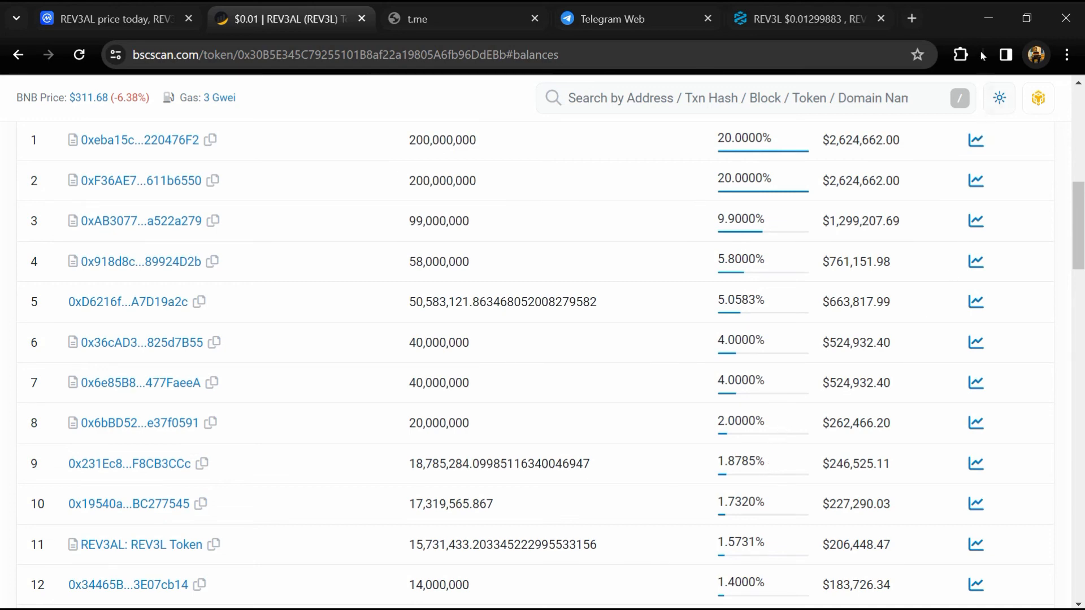
{"action": "mouse_move", "coordinate": [766, 475]}
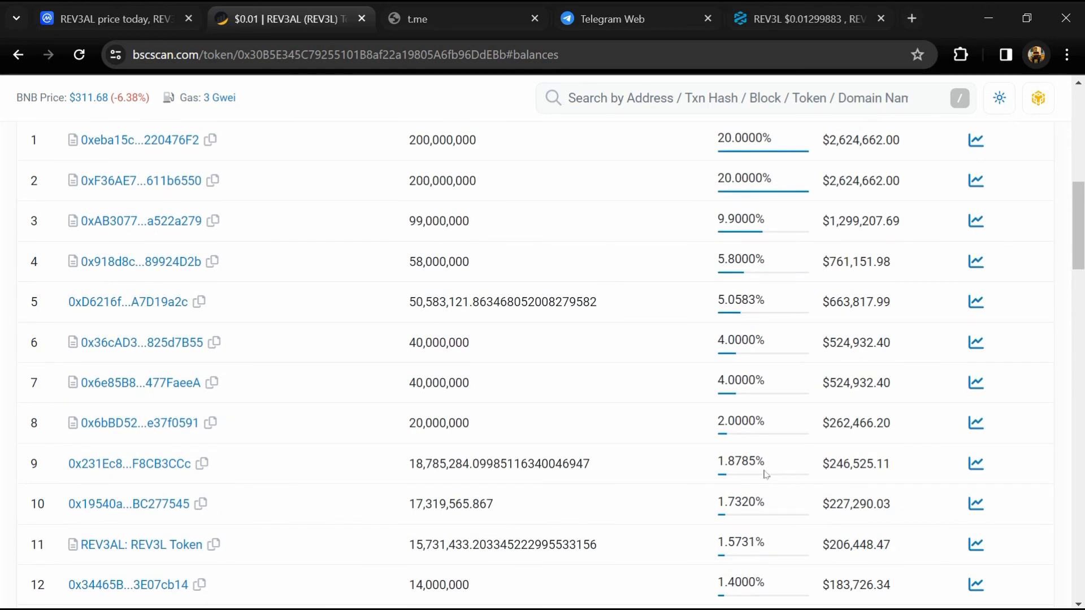